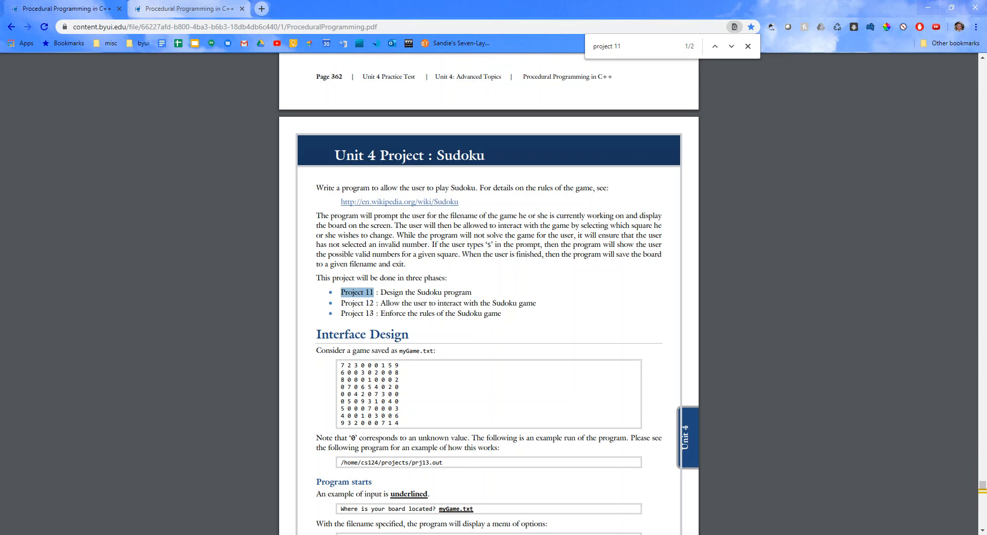
pyautogui.moveTo(510, 447)
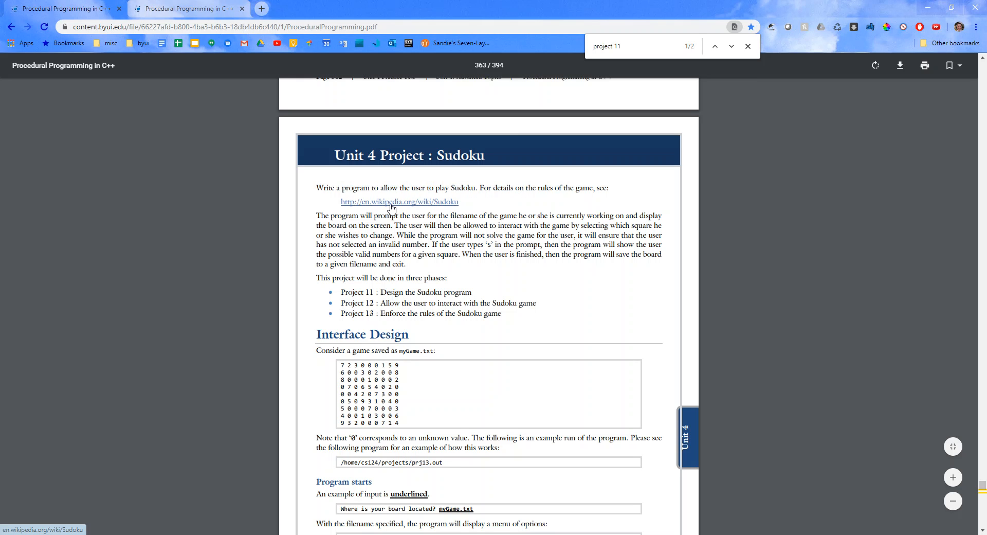
pyautogui.moveTo(414, 217)
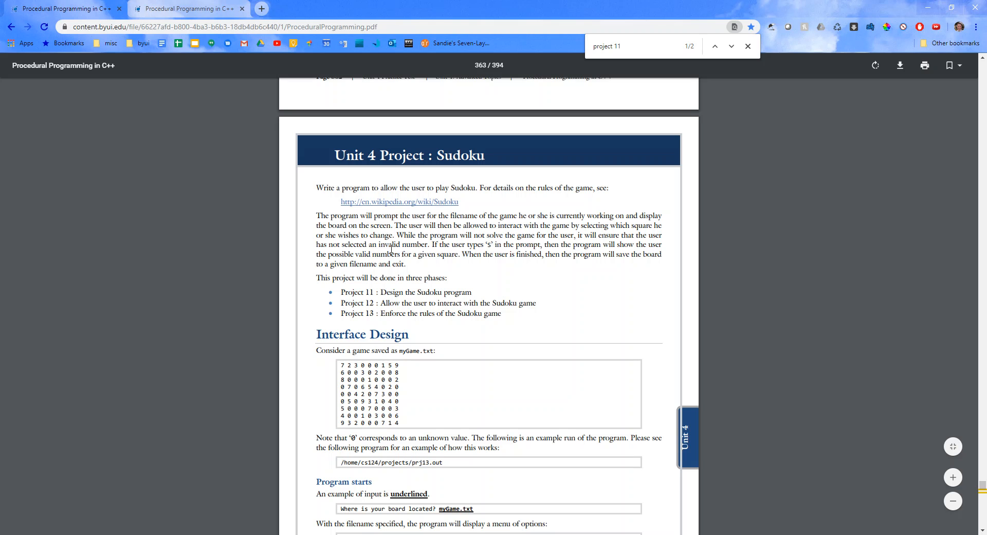
pyautogui.moveTo(480, 249)
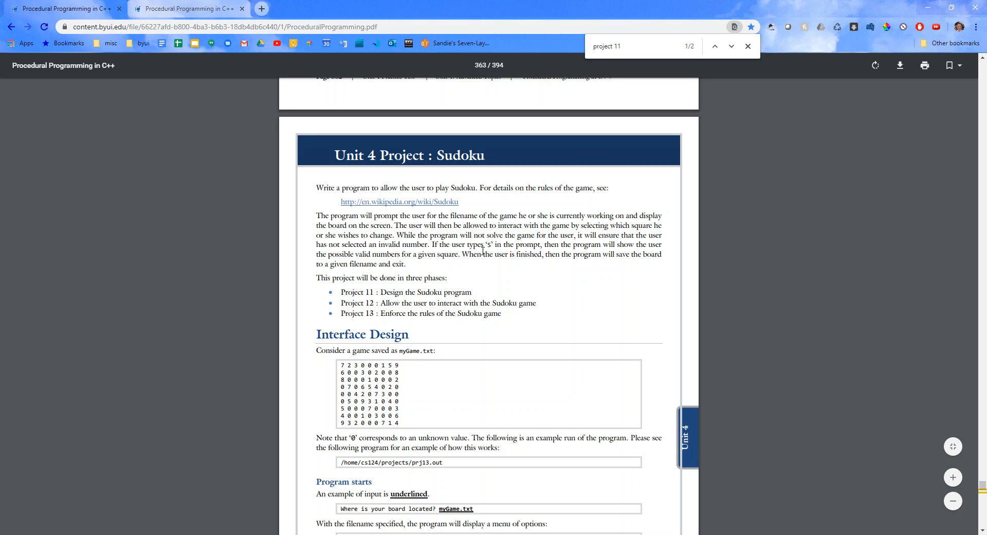
pyautogui.moveTo(503, 253)
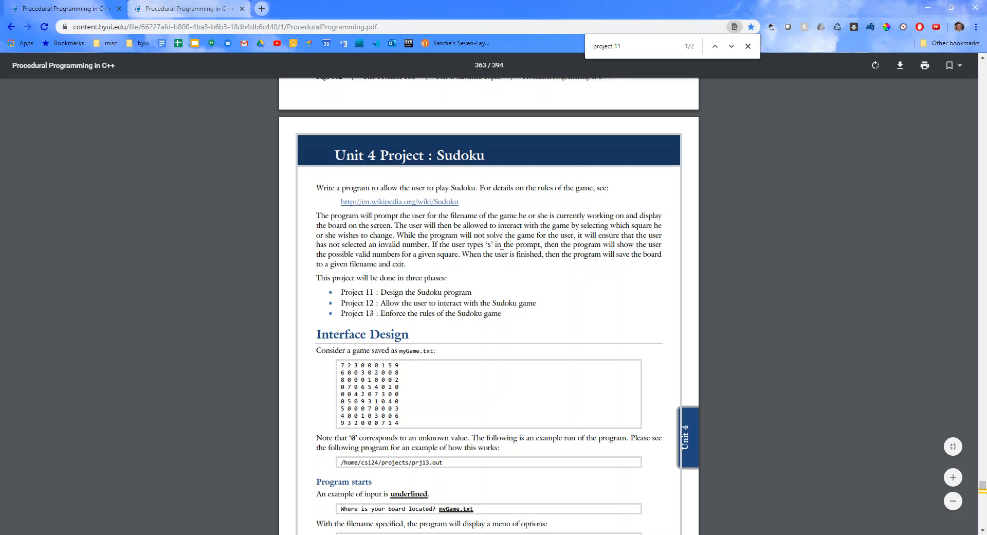
pyautogui.moveTo(572, 259)
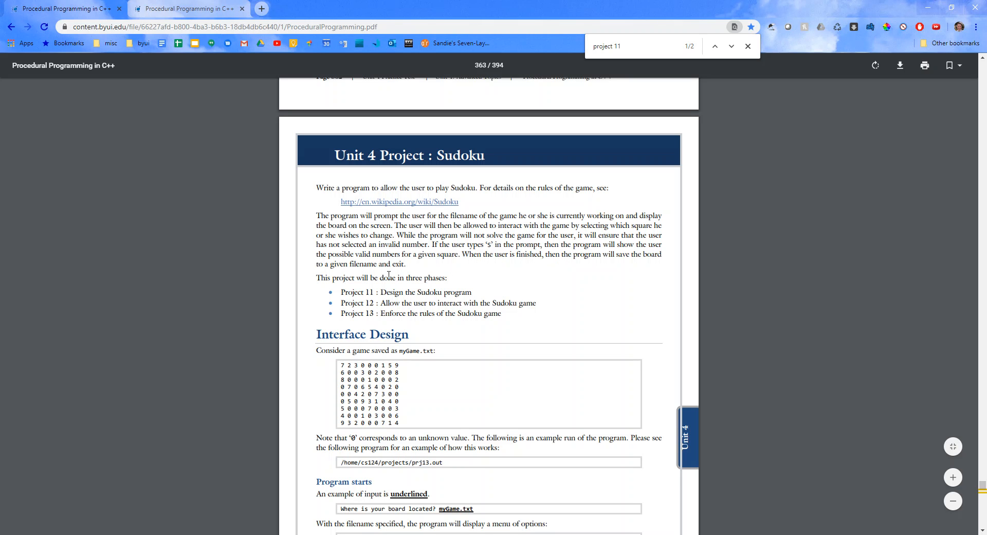
pyautogui.moveTo(431, 263)
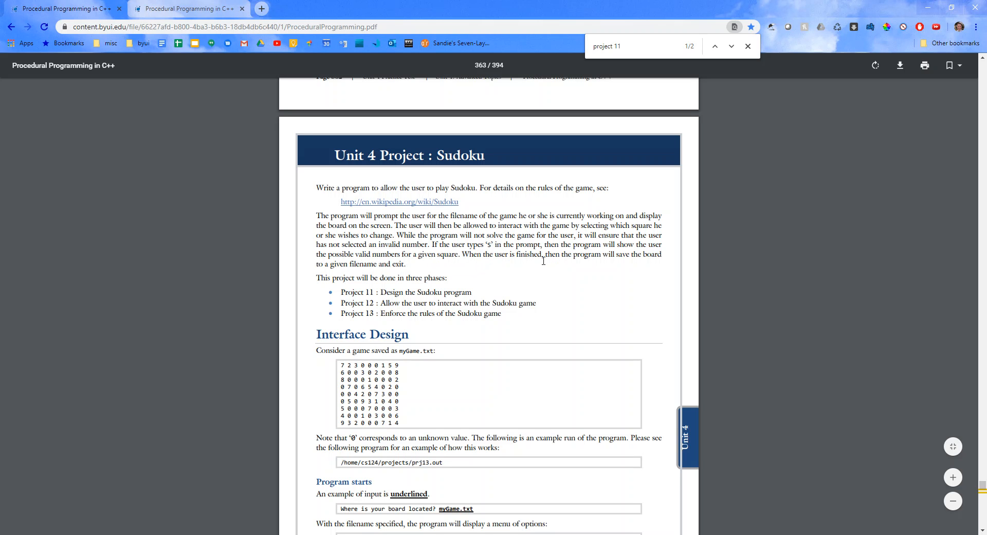
pyautogui.moveTo(388, 275)
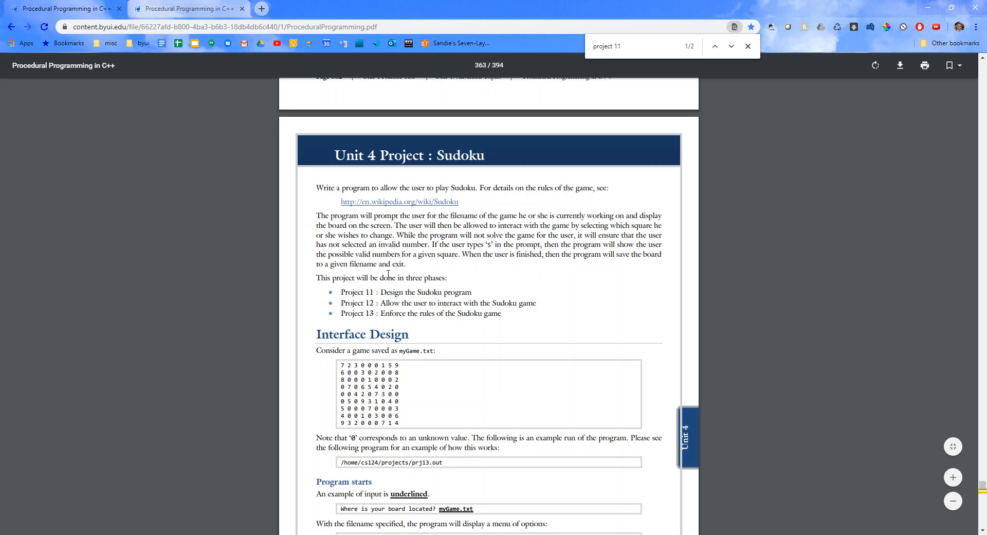
pyautogui.moveTo(396, 280)
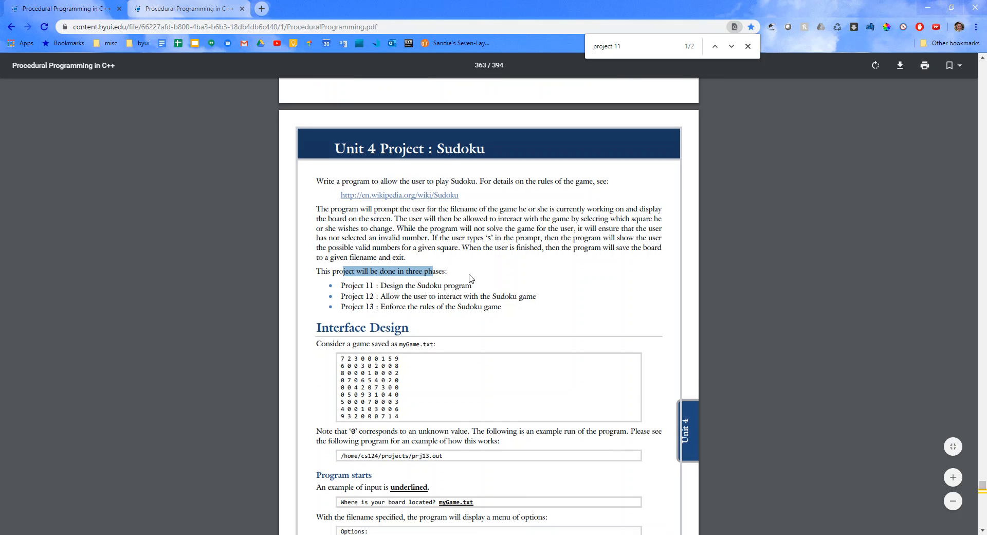
# Step: Scroll into Interface Design, highlighting the myGame.txt board rows and the note that 0 means unknown
pyautogui.scroll(-3)
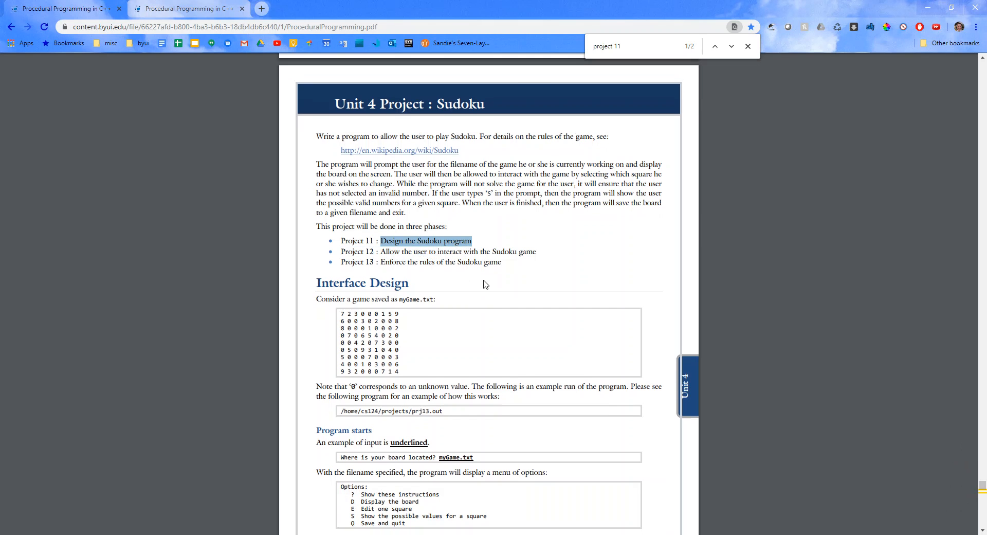
pyautogui.scroll(-3)
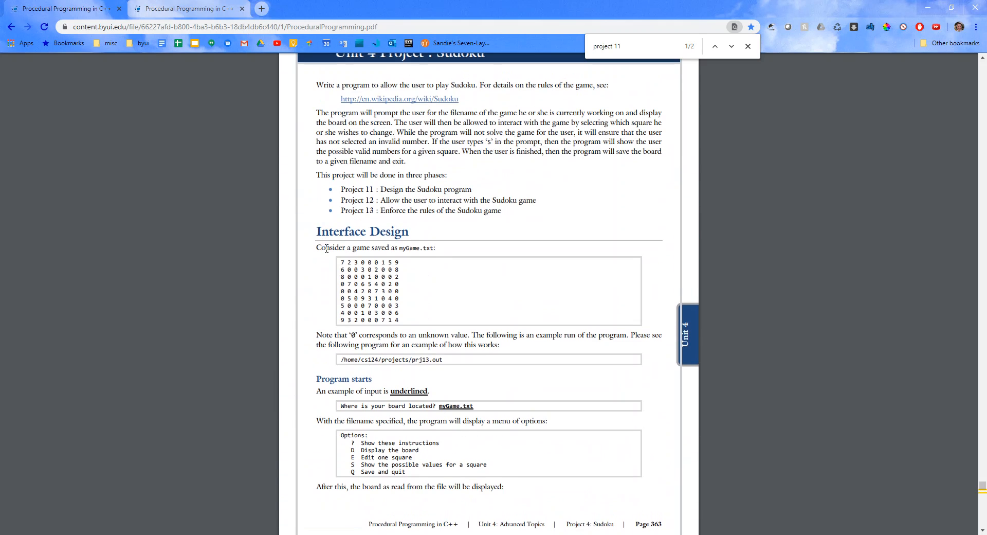
pyautogui.moveTo(316, 248); pyautogui.dragTo(438, 247)
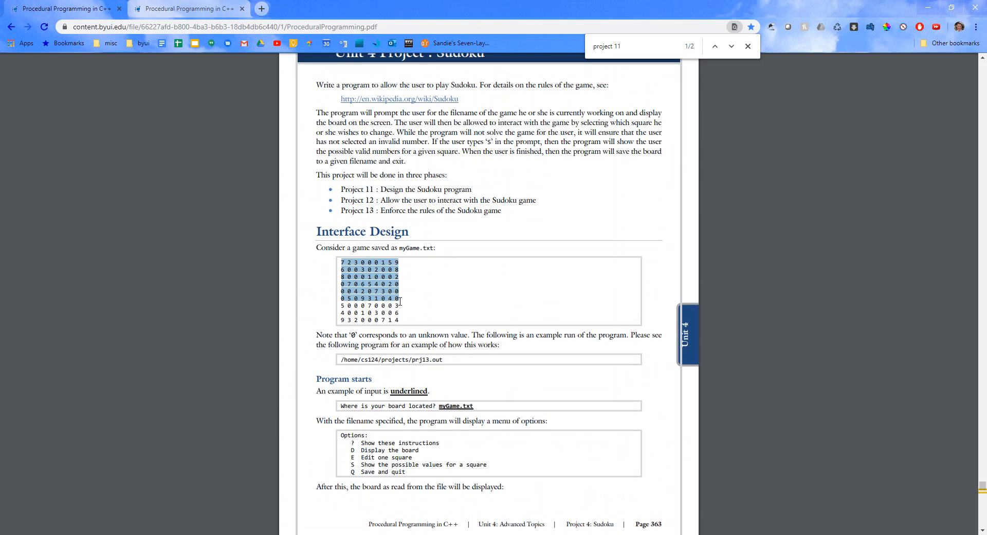
pyautogui.scroll(-3)
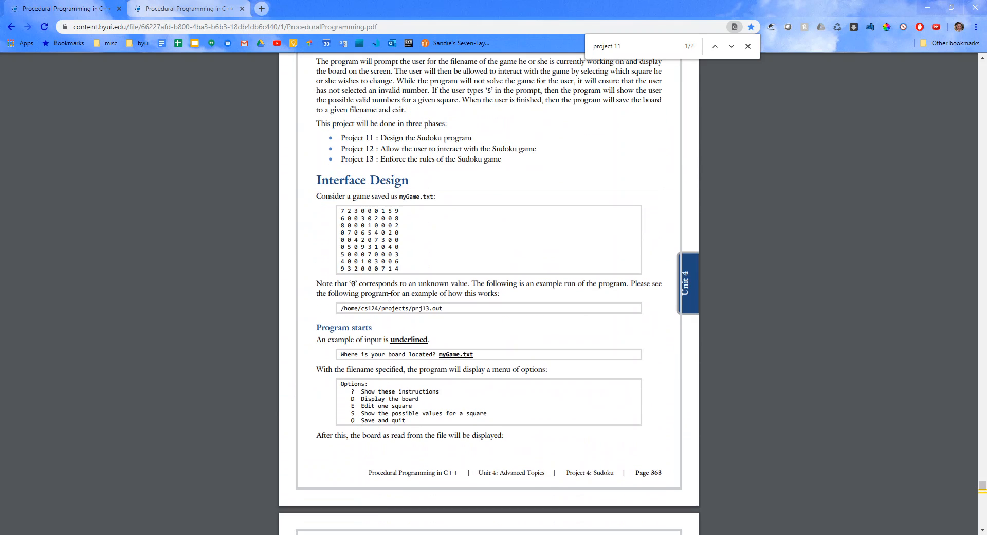
pyautogui.moveTo(350, 283); pyautogui.dragTo(464, 282)
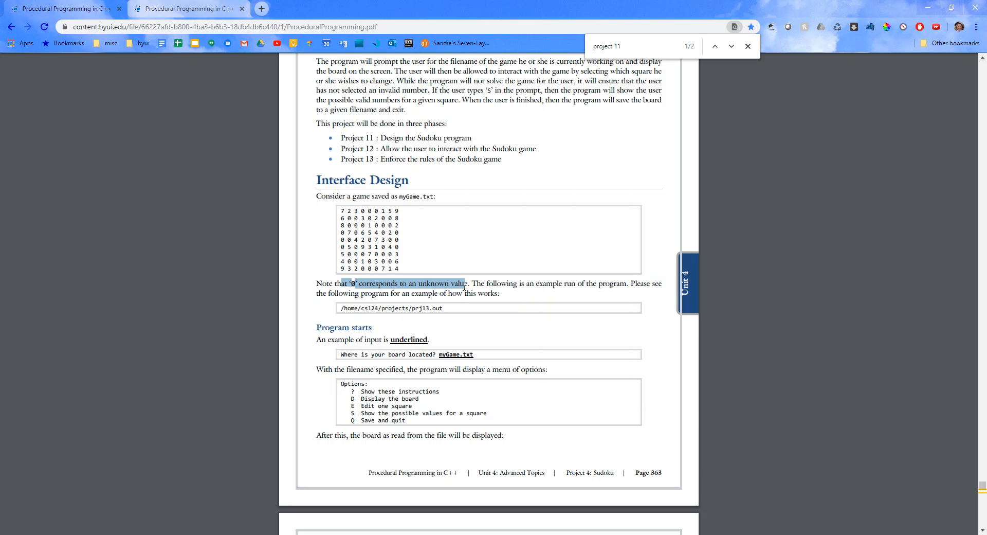
pyautogui.moveTo(442, 277)
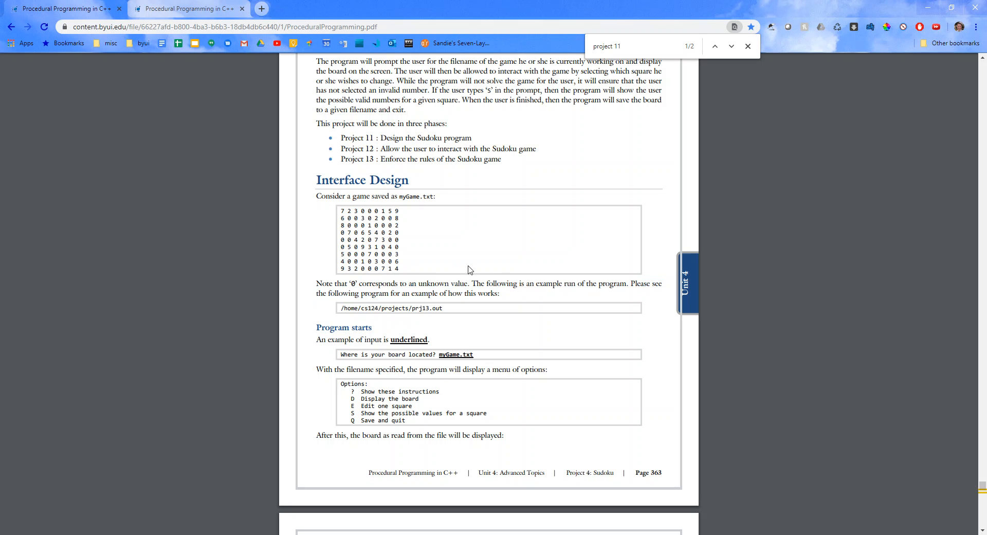
pyautogui.moveTo(452, 316)
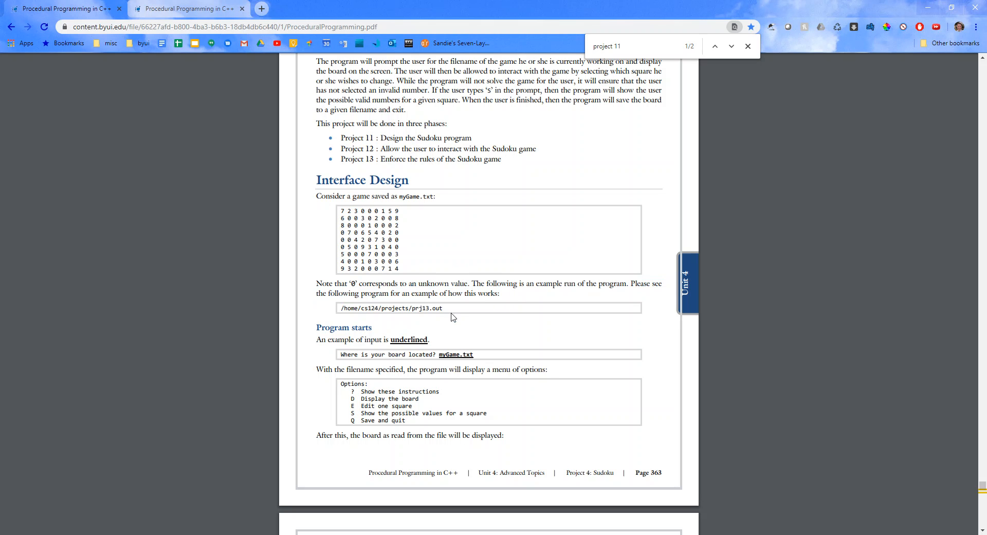
pyautogui.moveTo(484, 357)
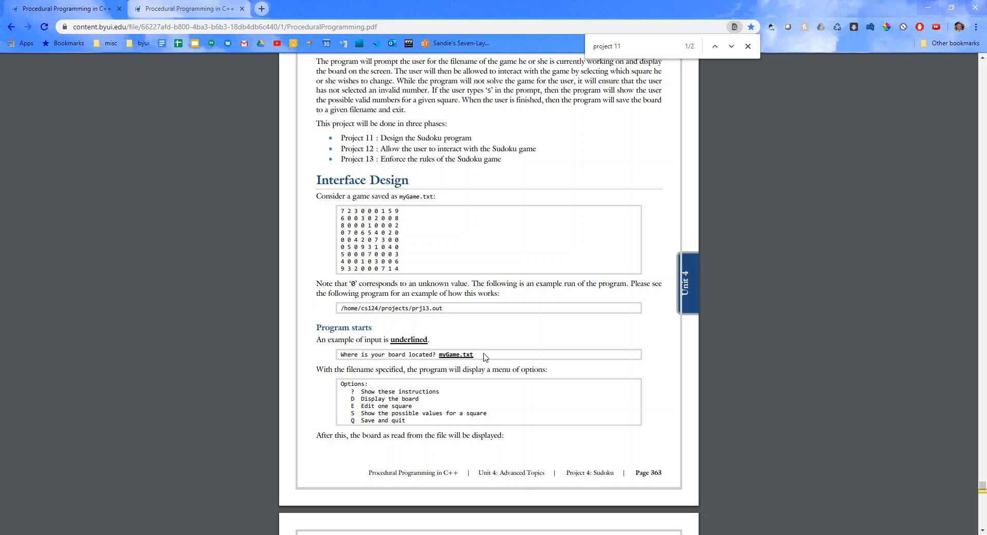
# Step: Scroll past the options menu at the bottom of page 363 onto the next page's board
pyautogui.scroll(-3)
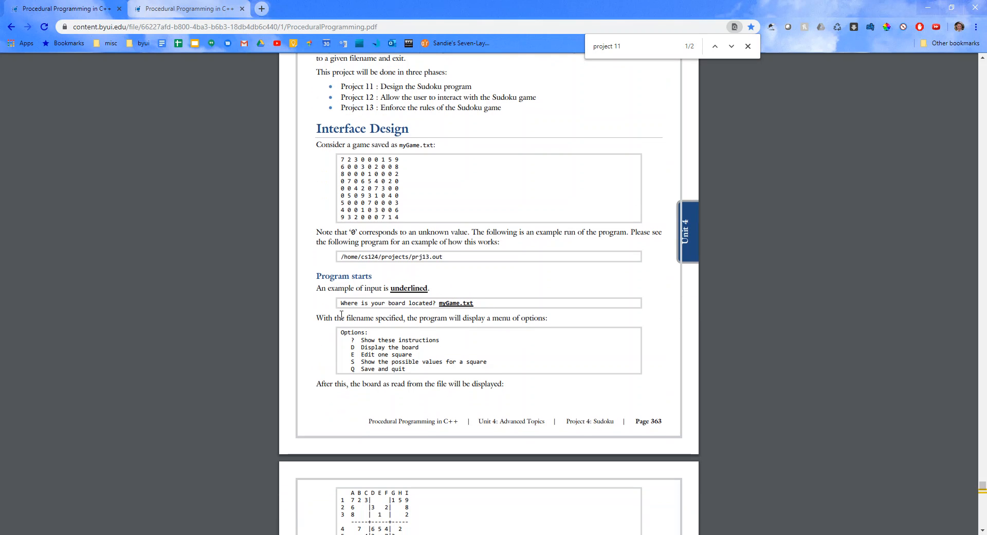
pyautogui.moveTo(500, 323)
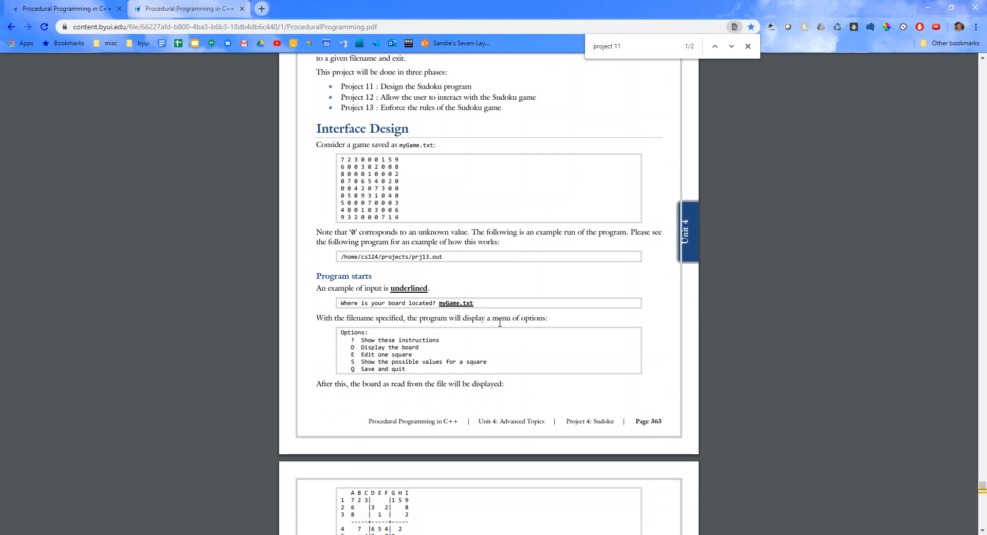
pyautogui.doubleClick(373, 347)
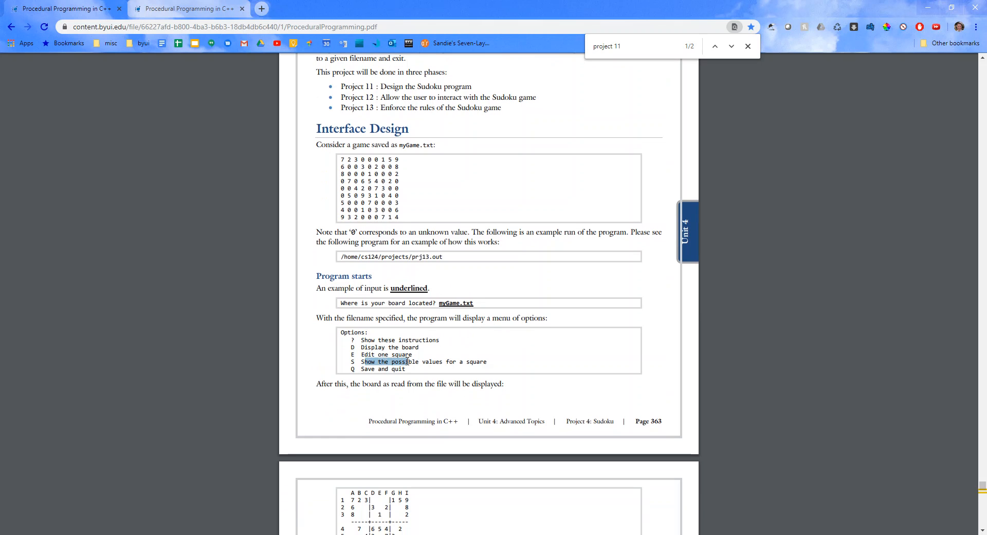
pyautogui.scroll(-3)
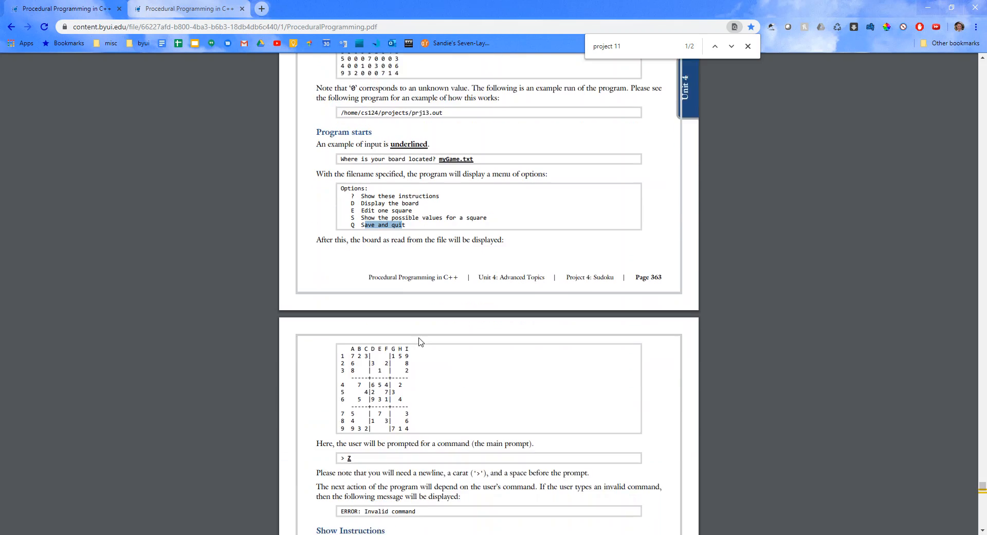
pyautogui.scroll(-3)
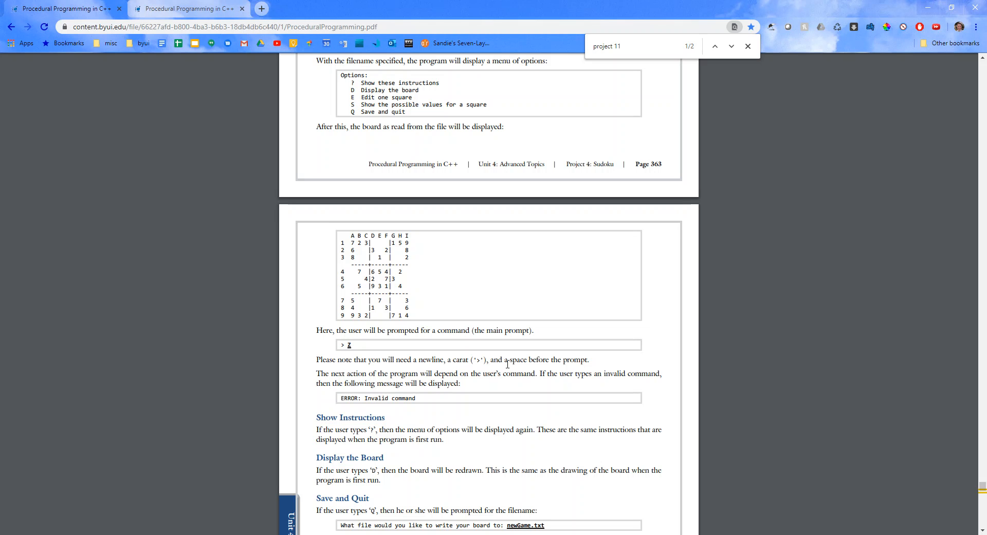
pyautogui.moveTo(367, 375)
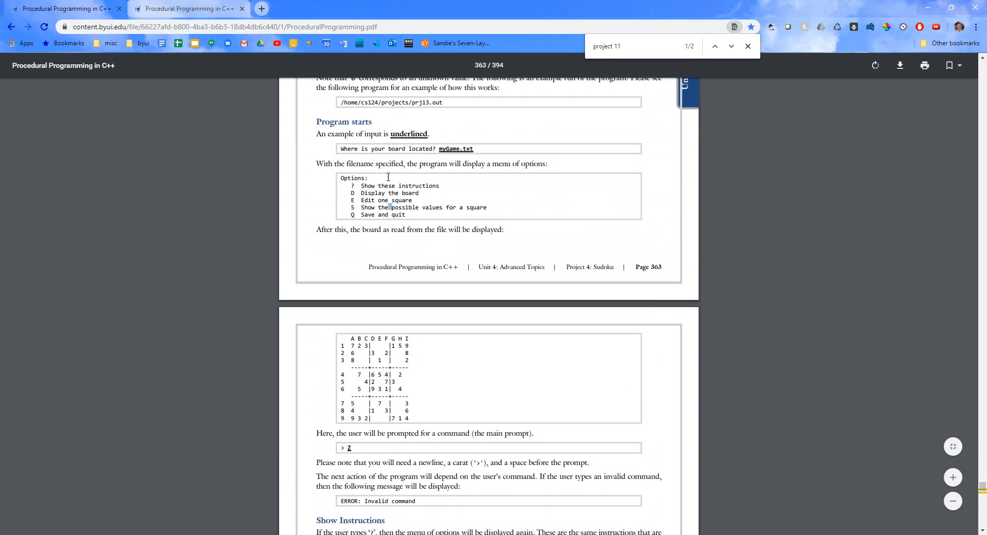
# Step: Scroll through page 364, highlighting the phrase about redrawing the board
pyautogui.scroll(-3)
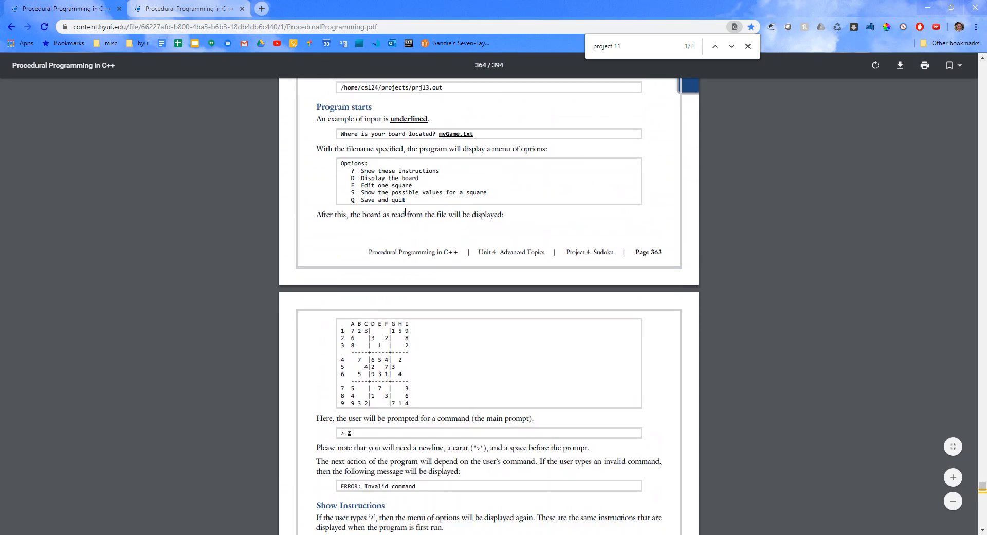
pyautogui.scroll(-3)
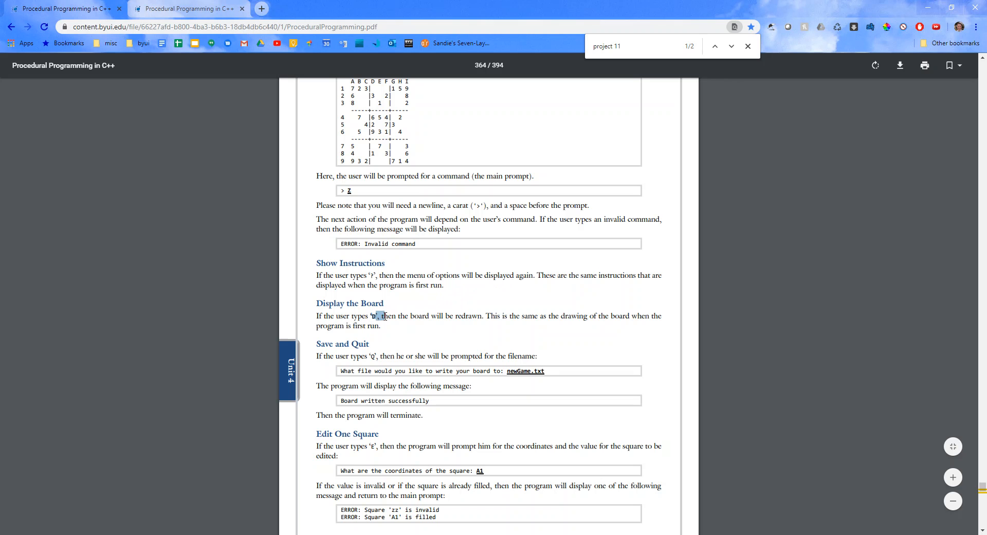
pyautogui.moveTo(431, 316); pyautogui.dragTo(475, 316)
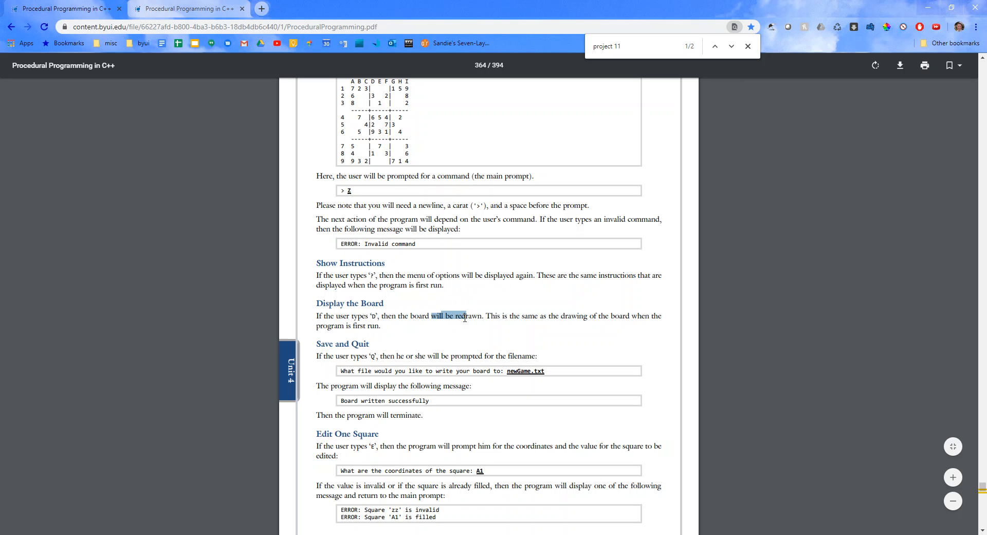
# Step: Highlight the A1 coordinate example, then return to the Sudoku project's opening on page 363
pyautogui.scroll(-3)
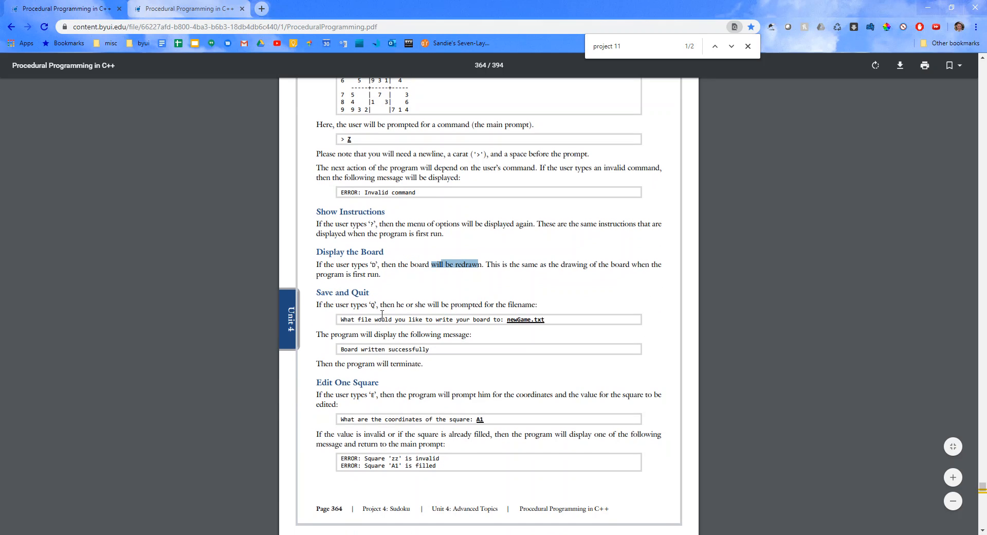
pyautogui.scroll(-3)
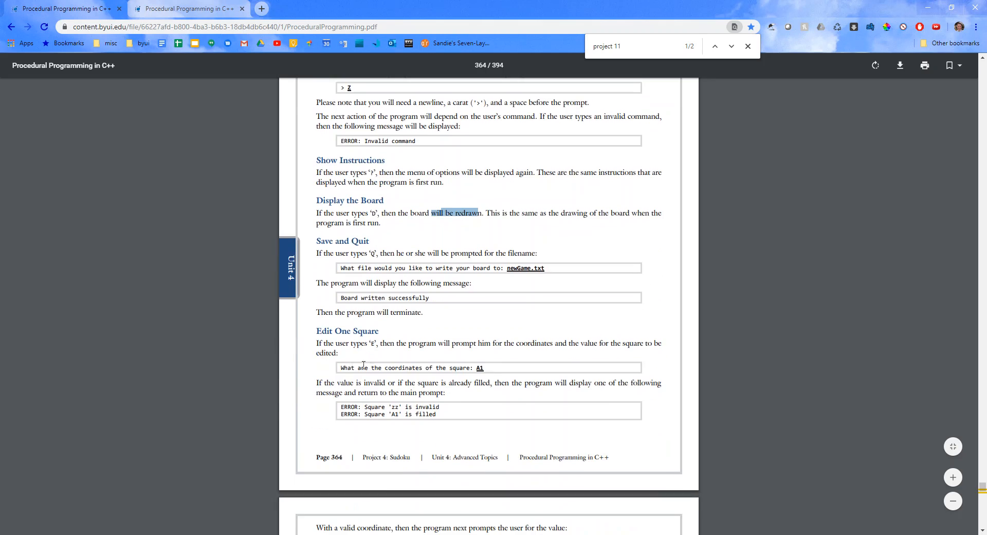
pyautogui.moveTo(352, 342); pyautogui.dragTo(507, 343)
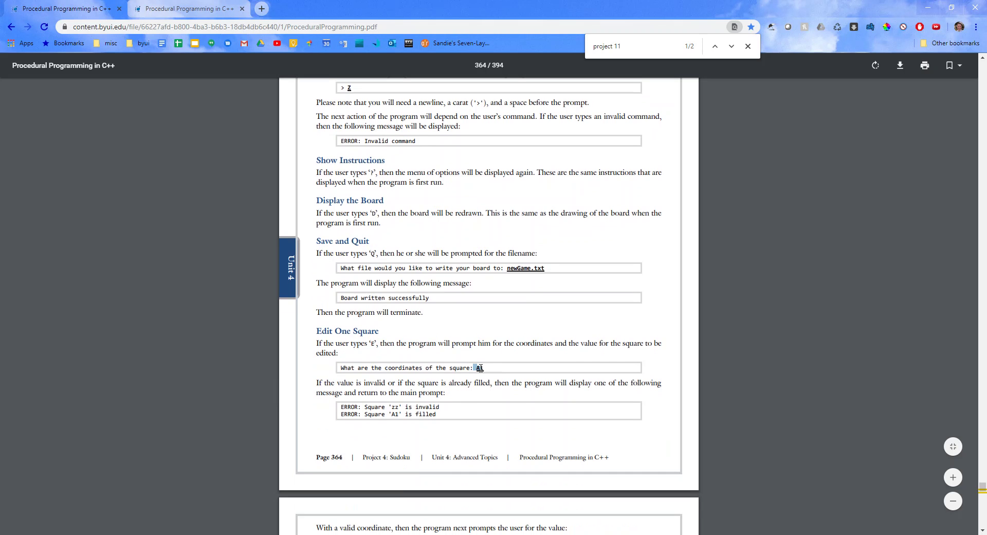
pyautogui.scroll(-3)
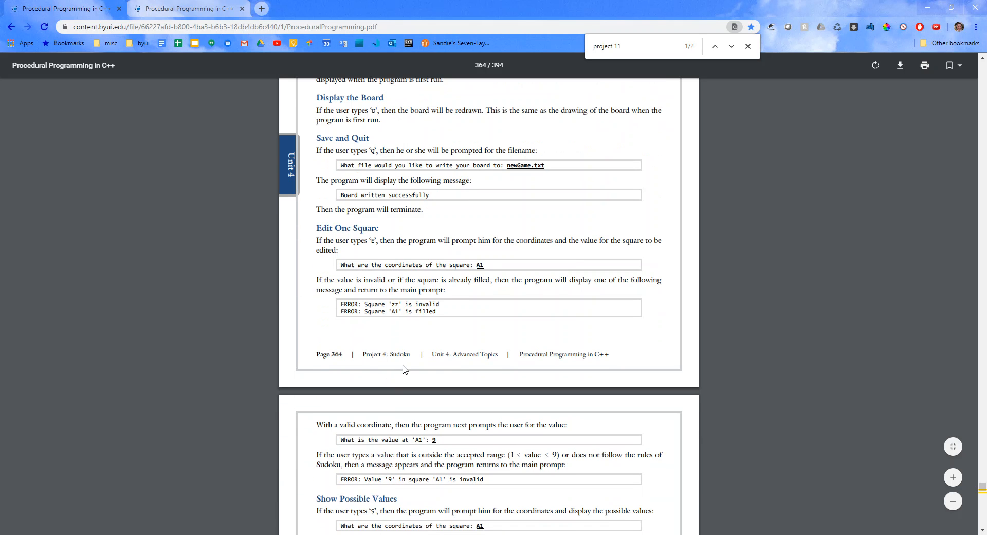
pyautogui.scroll(-3)
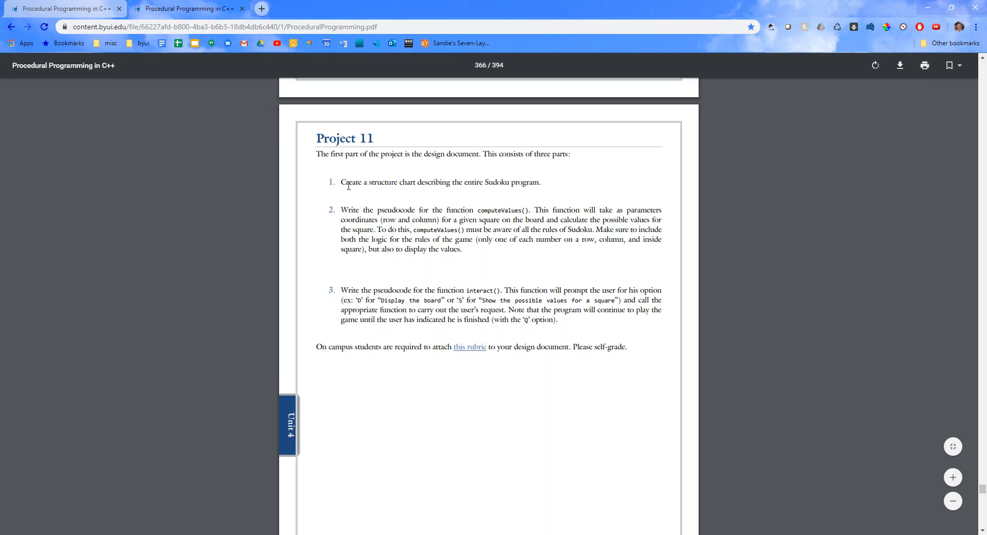
pyautogui.moveTo(341, 182); pyautogui.dragTo(521, 182)
pyautogui.write('project 11')
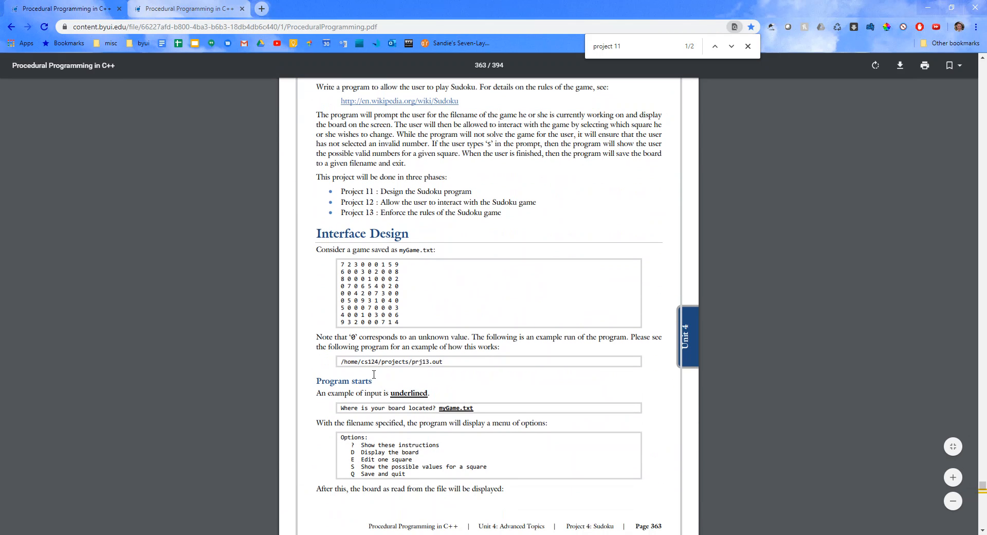
# Step: Highlight the 'Show these instructions' option and scroll to page 364's board and command descriptions
pyautogui.moveTo(353, 450); pyautogui.dragTo(406, 471)
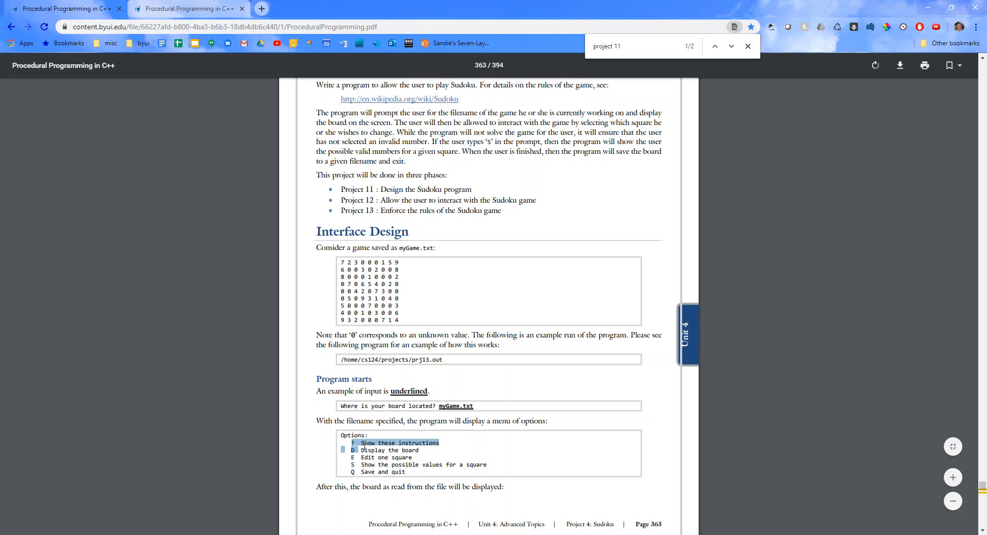
pyautogui.scroll(-3)
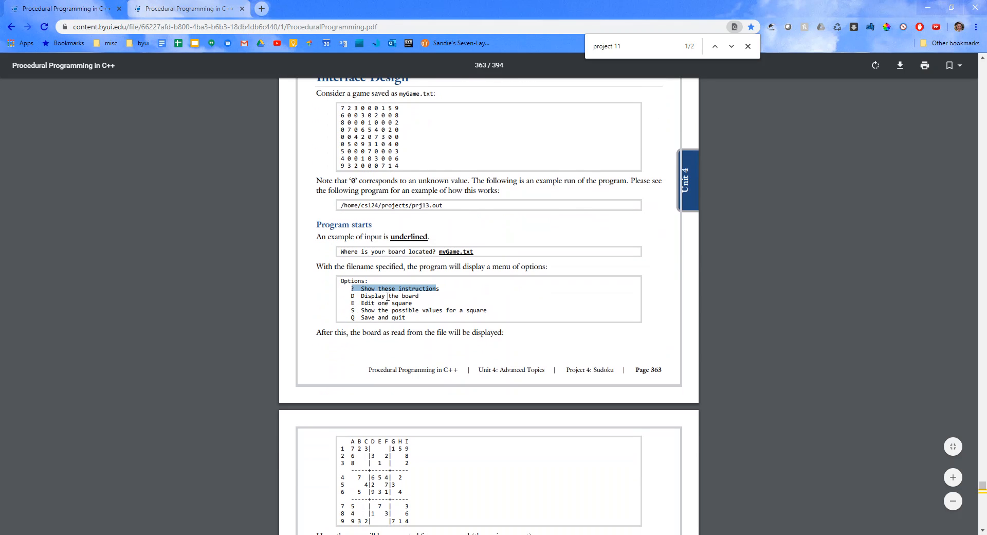
pyautogui.scroll(-3)
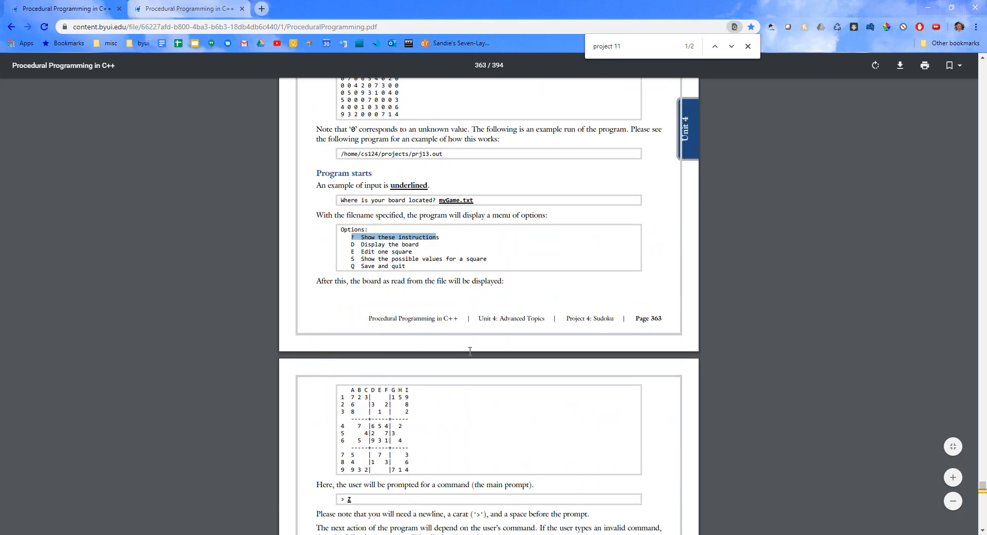
pyautogui.click(732, 47)
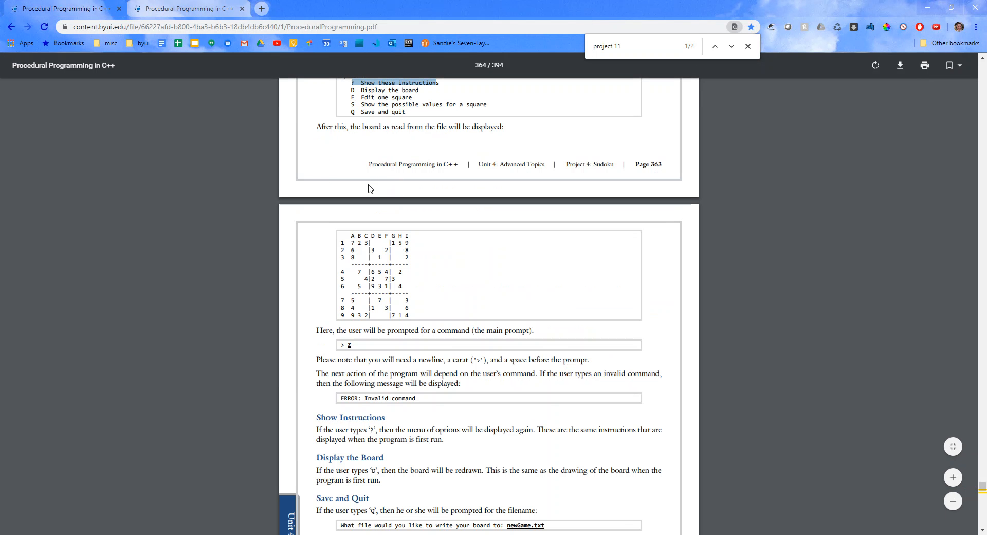
pyautogui.moveTo(329, 150)
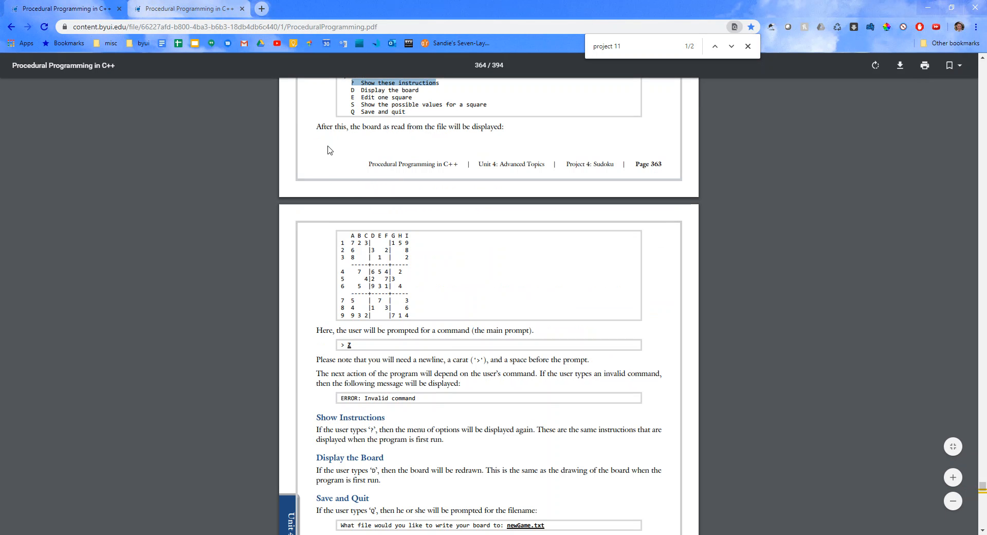
pyautogui.moveTo(711, 130)
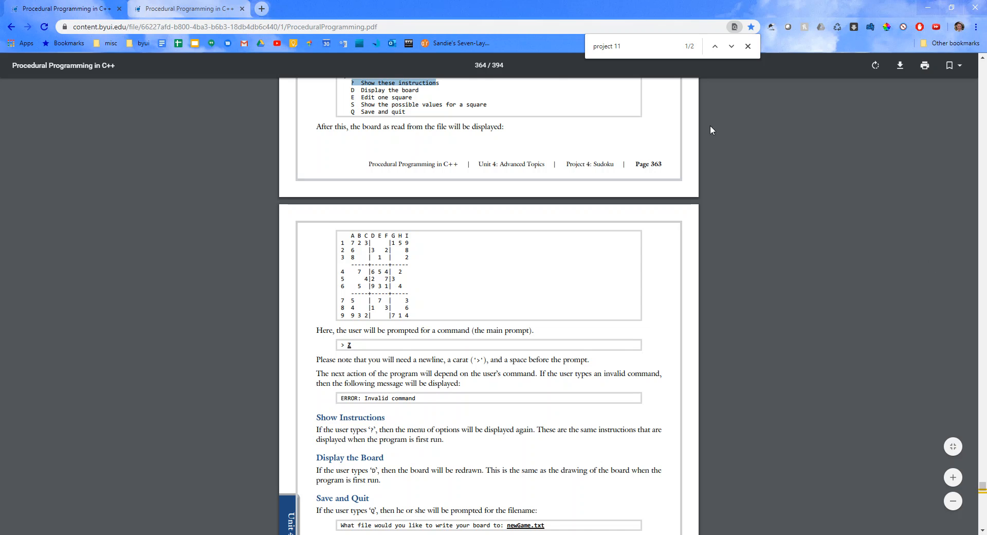